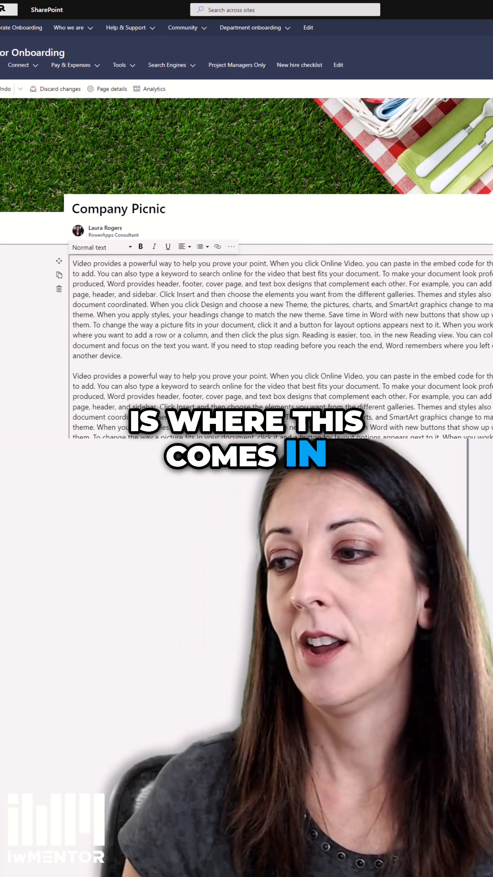
- Add the line 'All about the picnic' above the first body paragraph
{"action": "left_click", "coordinate": [90, 263]}
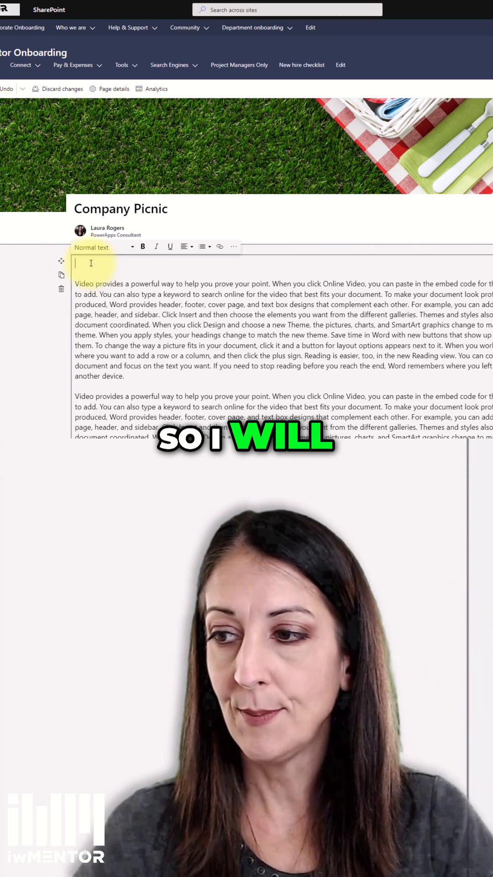
{"action": "type", "text": "All about the picnic"}
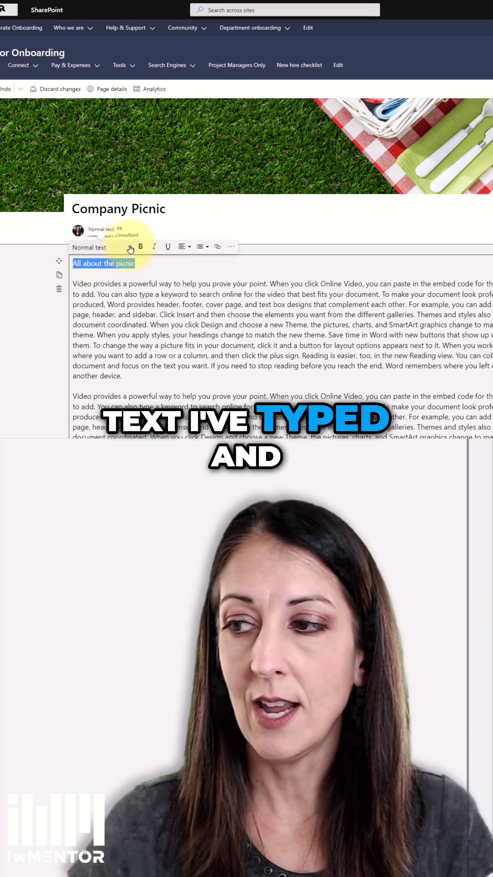
- Apply the Heading 1 style to 'All about the picnic' and 'This is something else'
{"action": "left_click", "coordinate": [101, 248]}
{"action": "type", "text": "This is something else"}
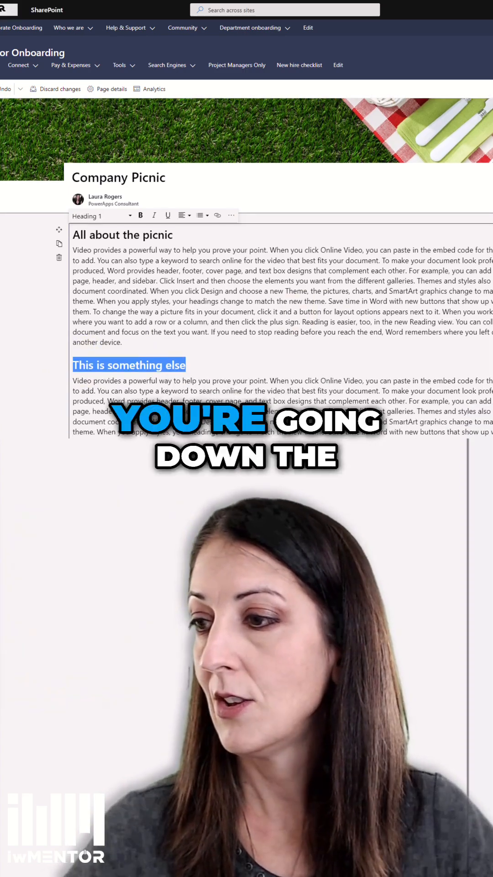
{"action": "scroll", "scroll_direction": "down", "scroll_amount": 3}
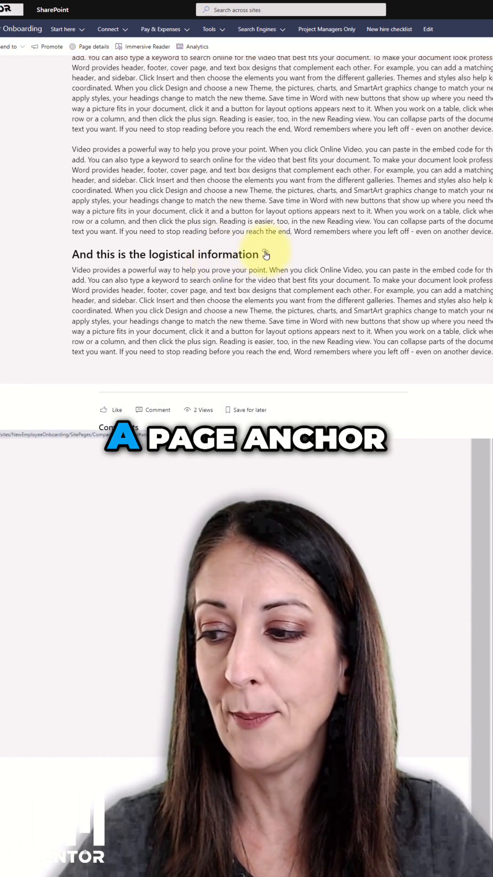
- Copy the anchor link address for the 'And this is the logistical information' heading
{"action": "right_click", "coordinate": [266, 254]}
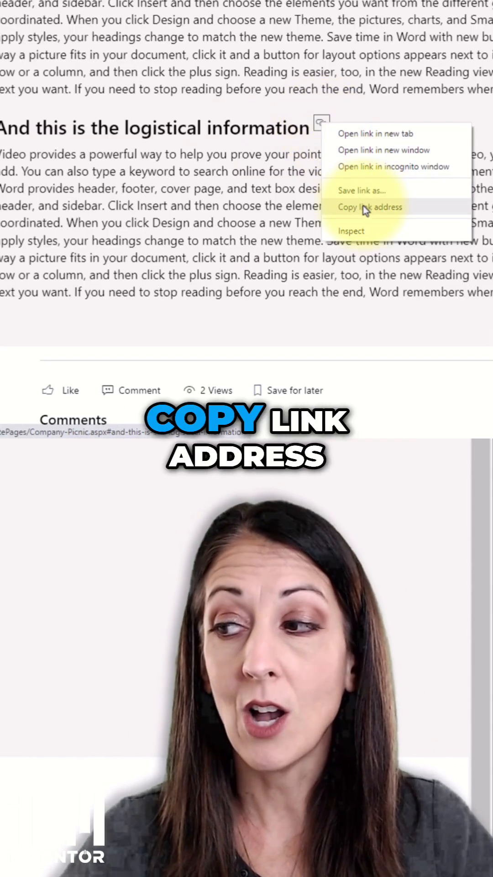
{"action": "left_click", "coordinate": [369, 207]}
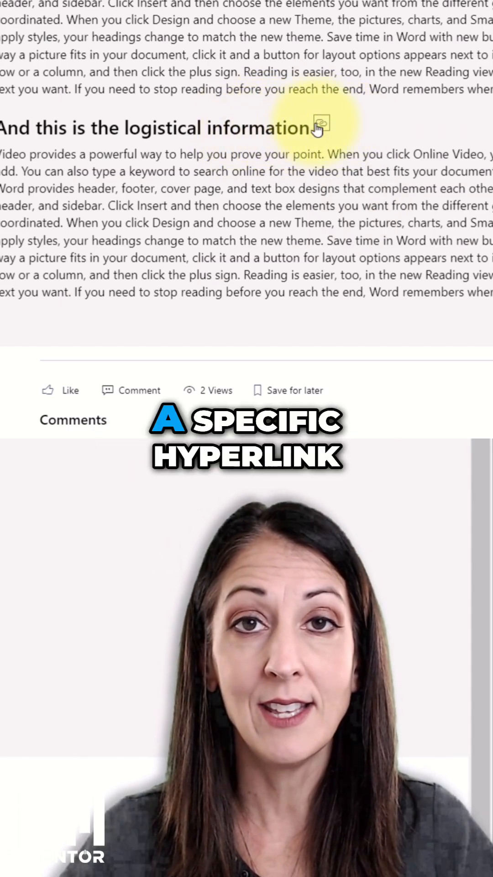